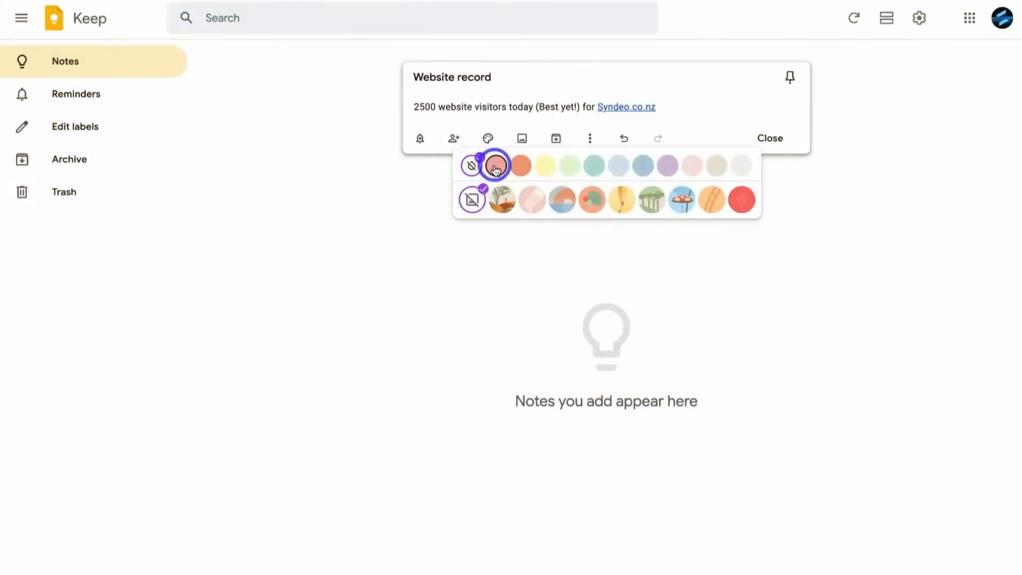
Try yellow and then another pastel swatch as the Website record note's background
click(544, 165)
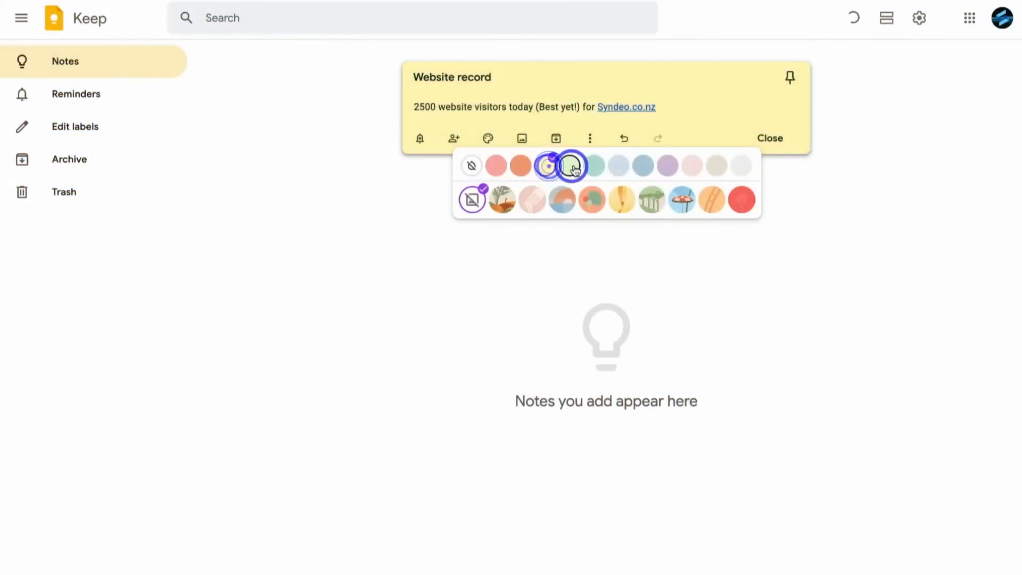
click(522, 138)
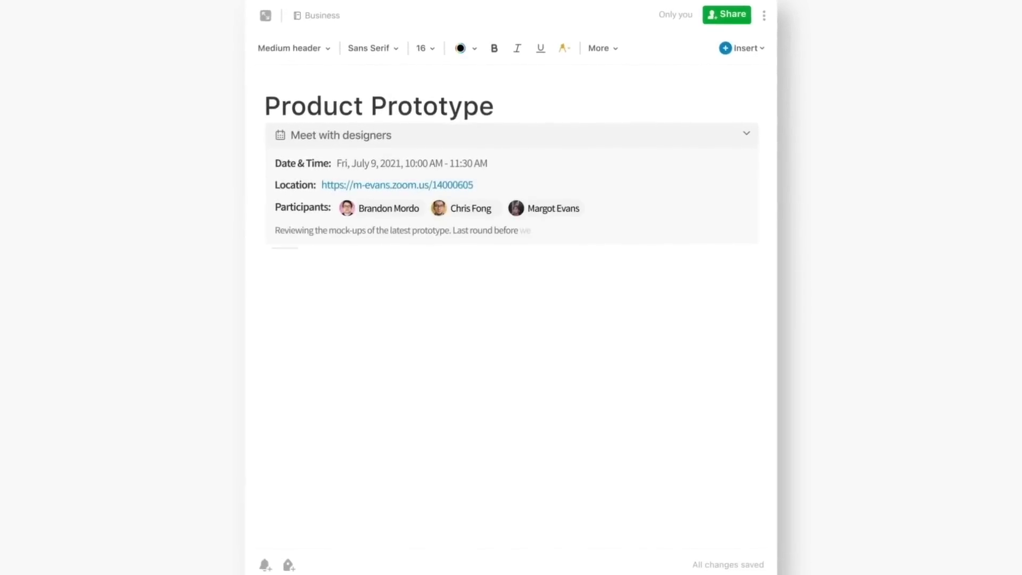
Scroll through the Product Prototype note's Meet with designers meeting block
scroll(down, 3)
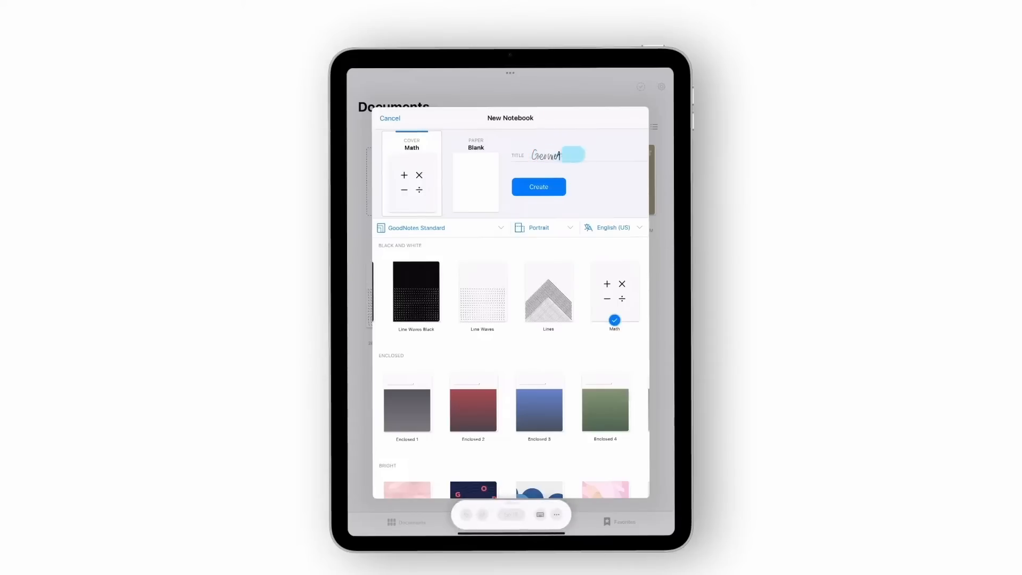
Create the Math-cover notebook with blank paper and the handwritten title
click(538, 187)
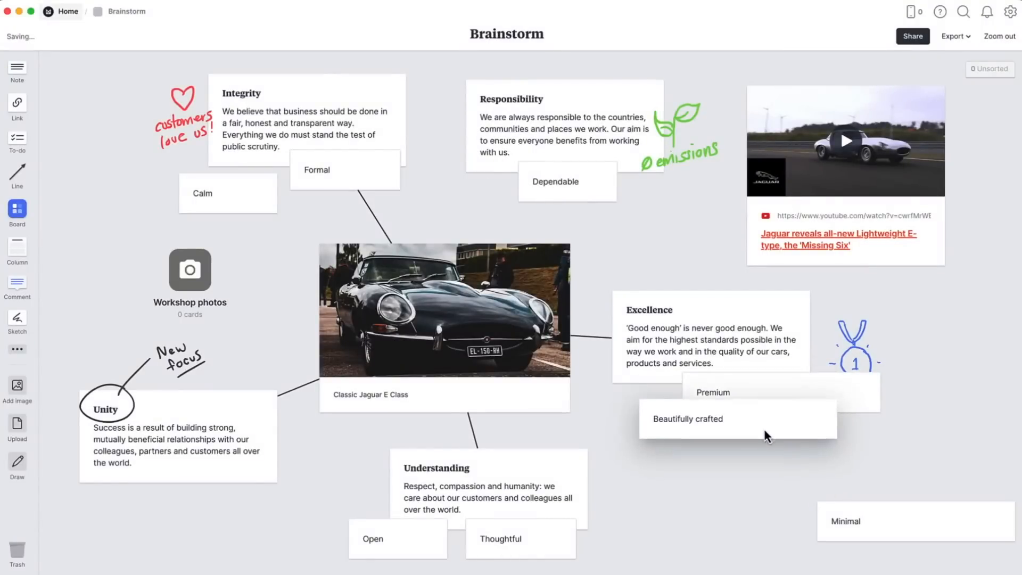
Move the Beautifully crafted card under Premium and pick a new board template
drag(915, 520, 844, 439)
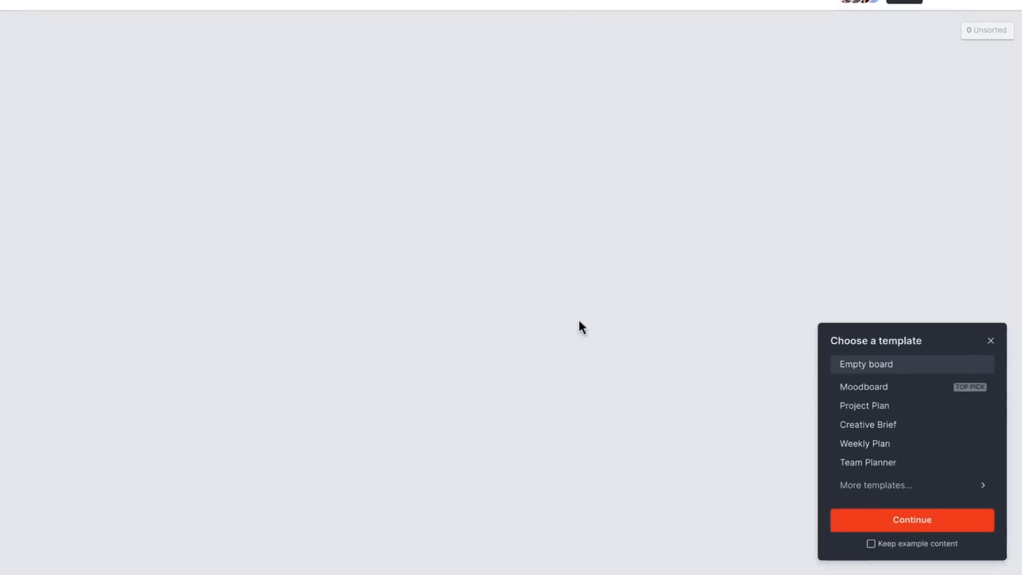
click(911, 519)
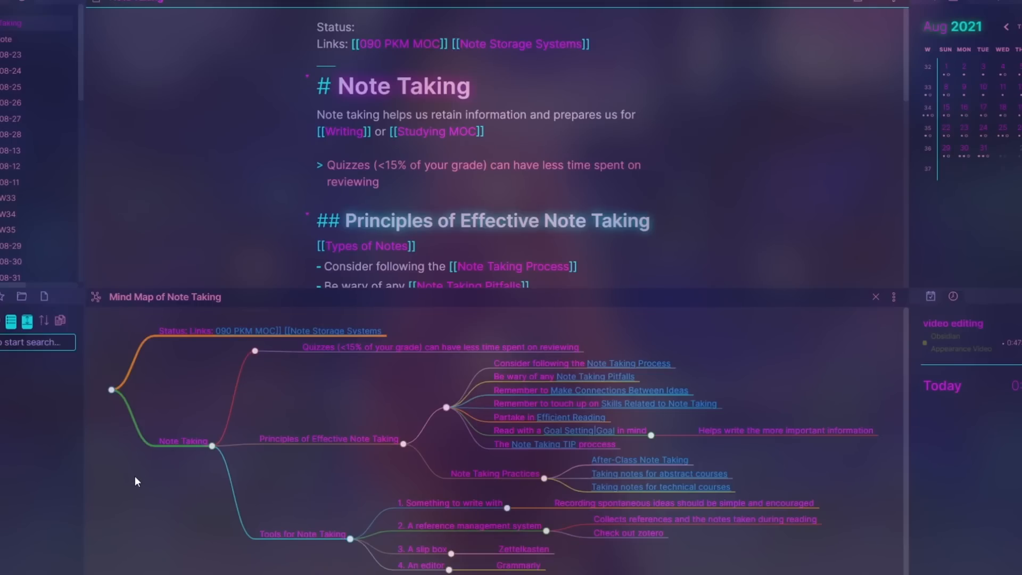
mouse_move(108, 313)
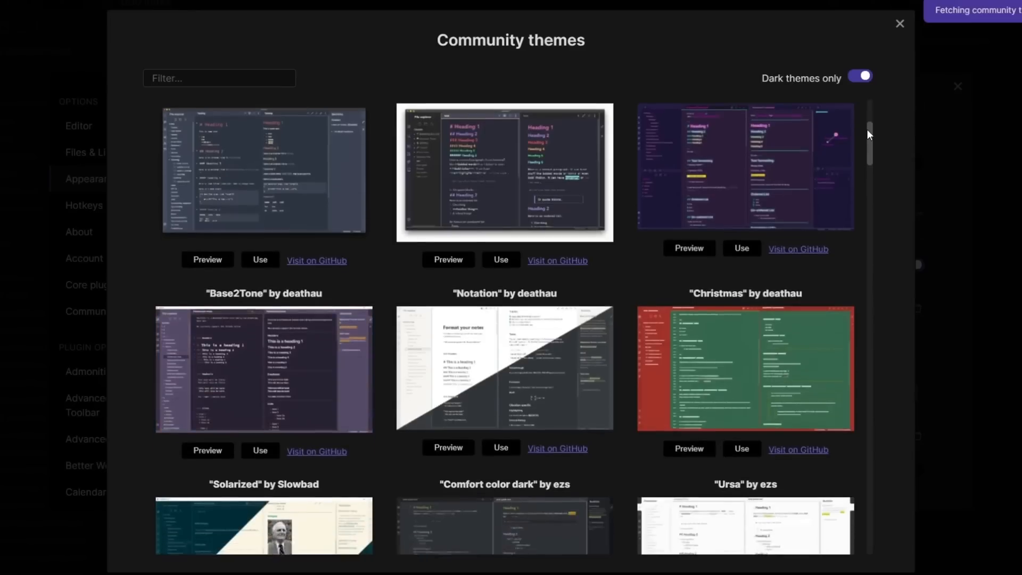
Scroll through the dark community themes, then close settings and the open note
scroll(down, 3)
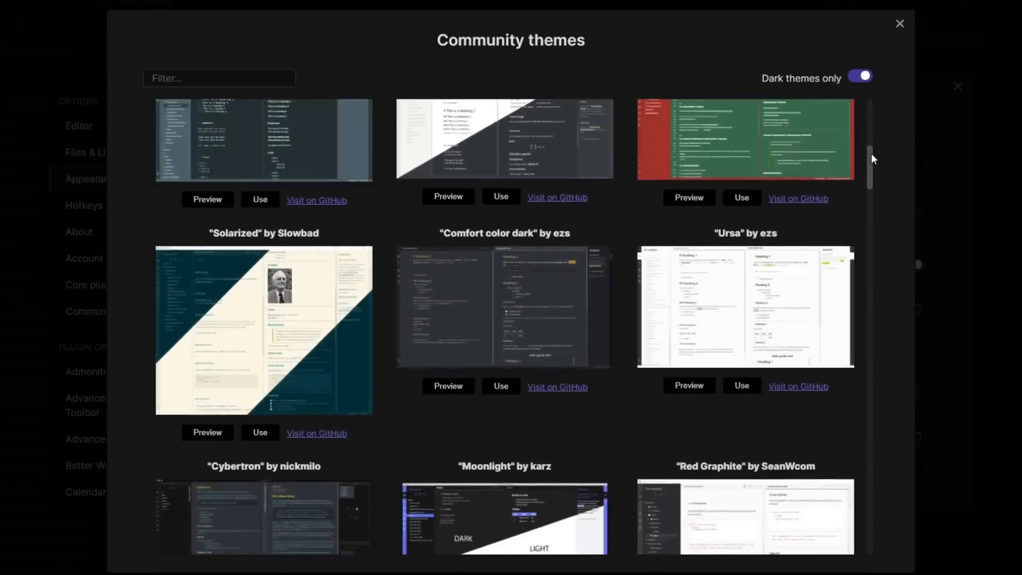
scroll(down, 3)
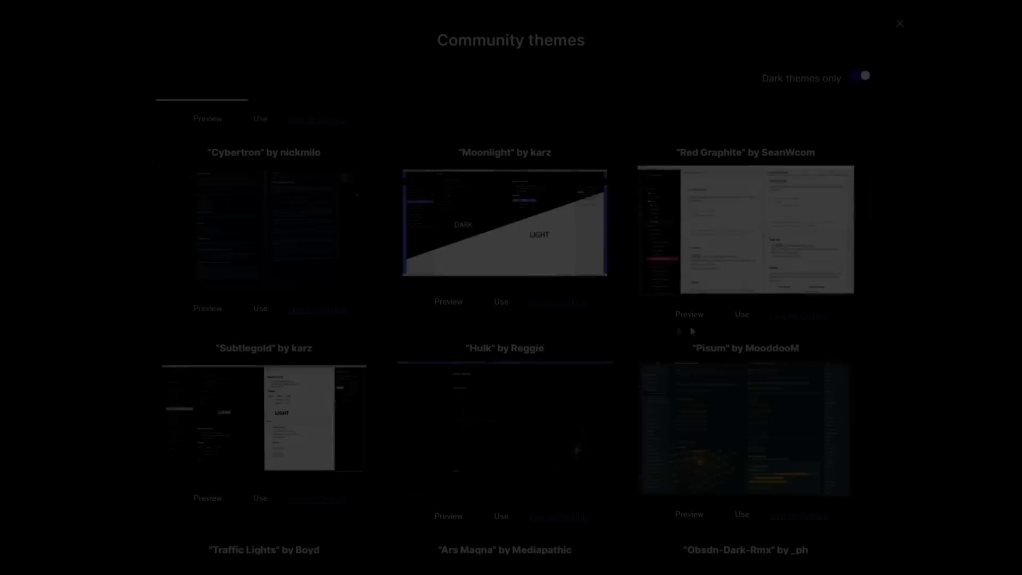
click(899, 23)
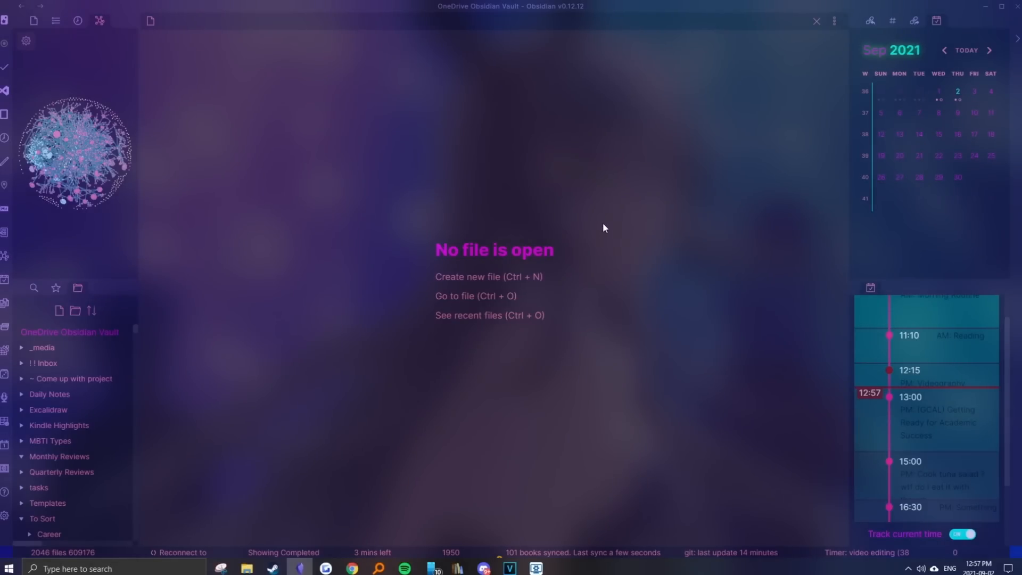
mouse_move(643, 265)
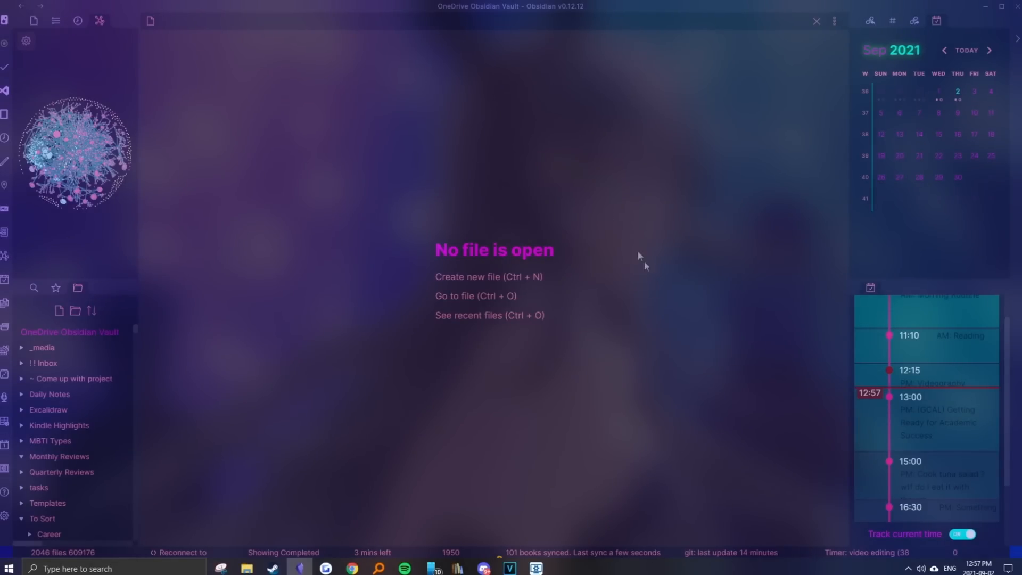